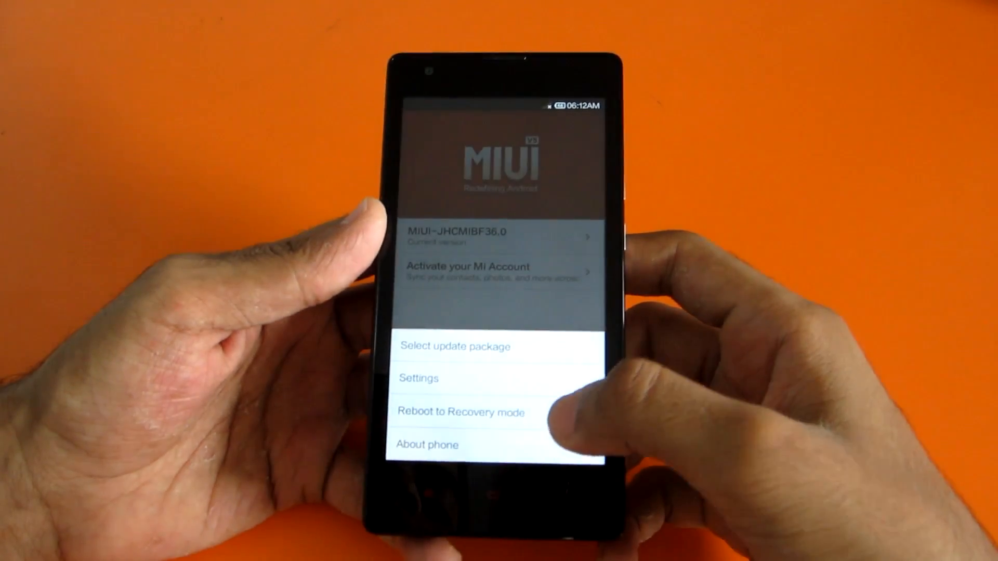
Choose 'Reboot to Recovery mode' in the Updater to boot into TWRP.
click(461, 411)
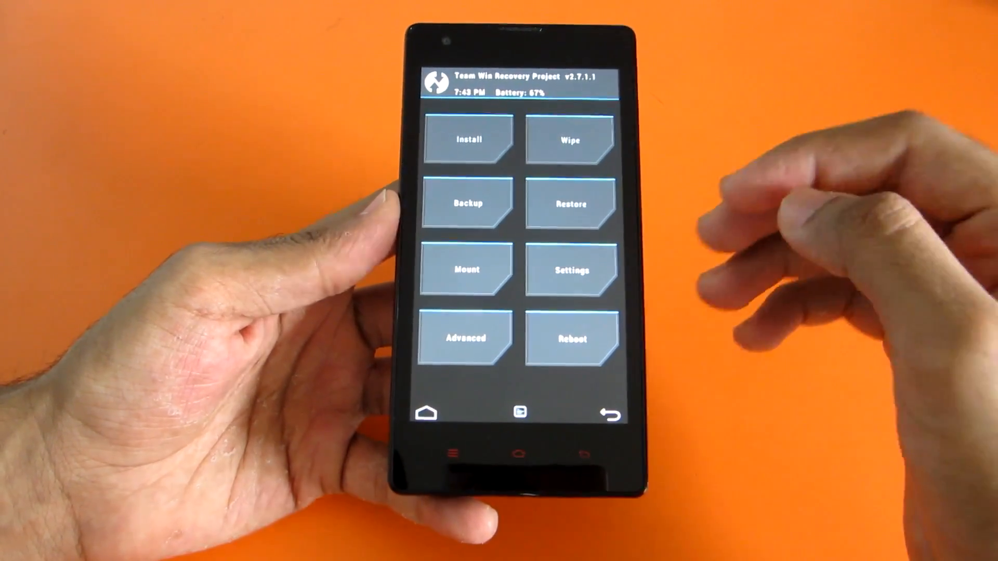
Factory-reset data, cache and Dalvik from TWRP's Wipe menu.
click(466, 203)
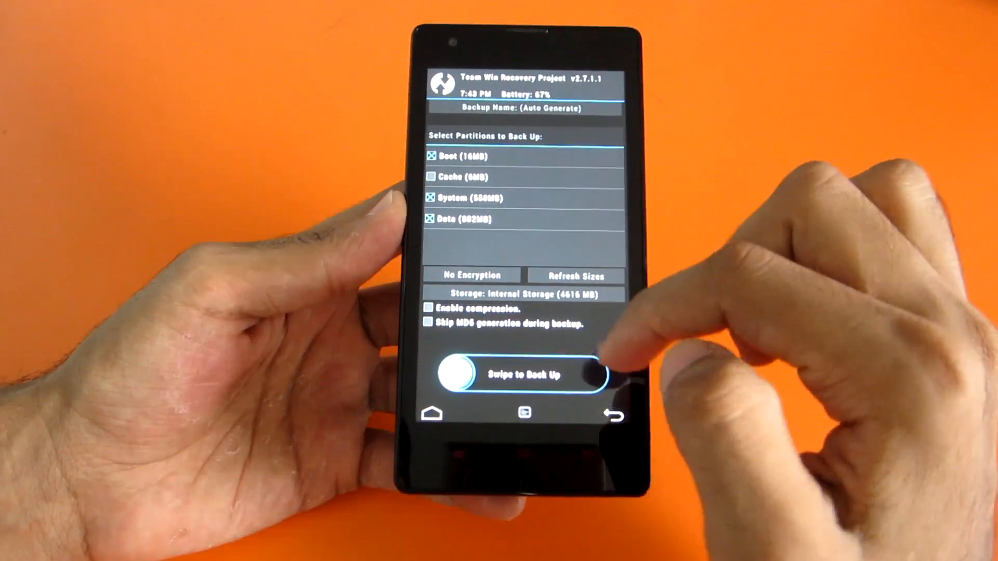
click(609, 410)
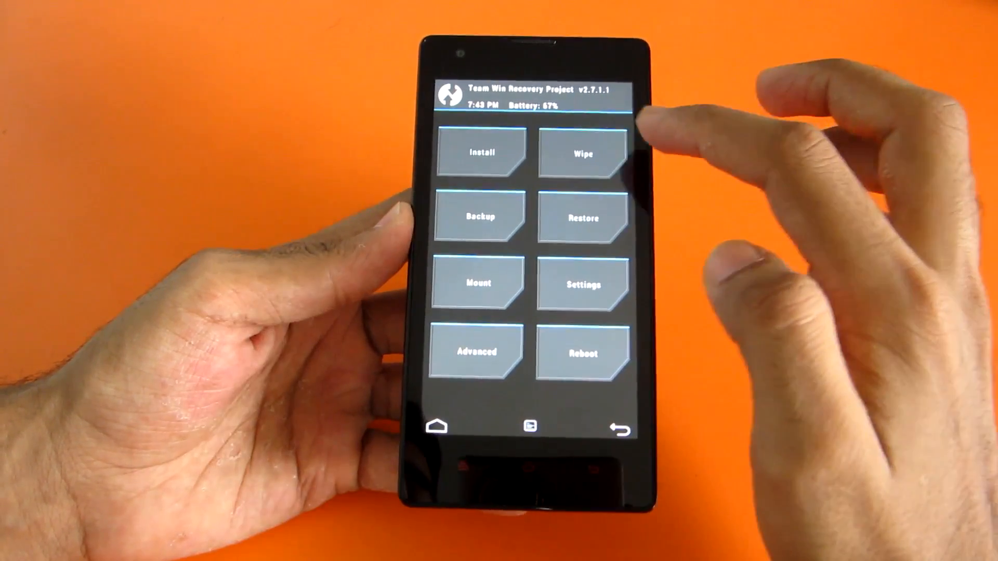
click(580, 153)
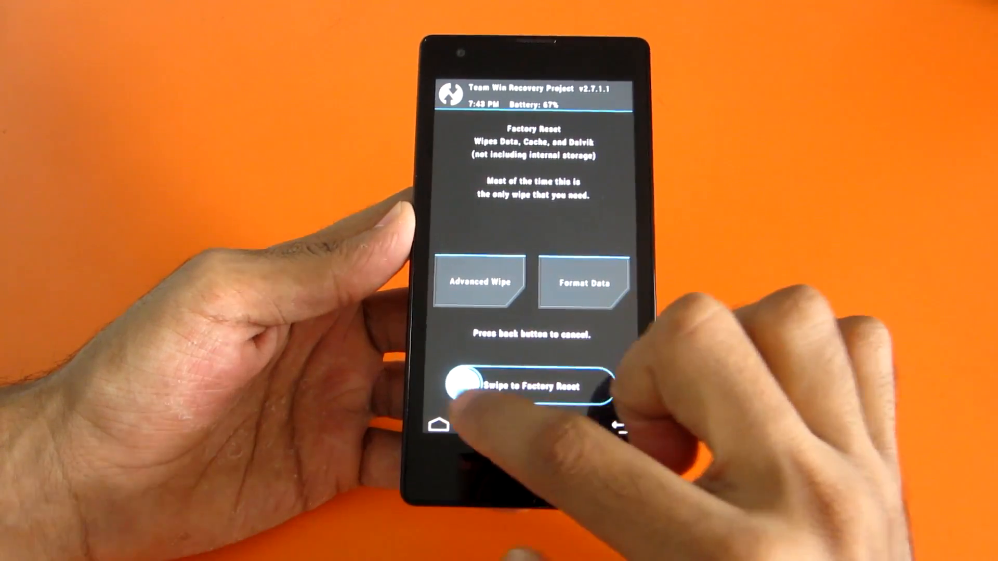
drag(459, 385, 605, 385)
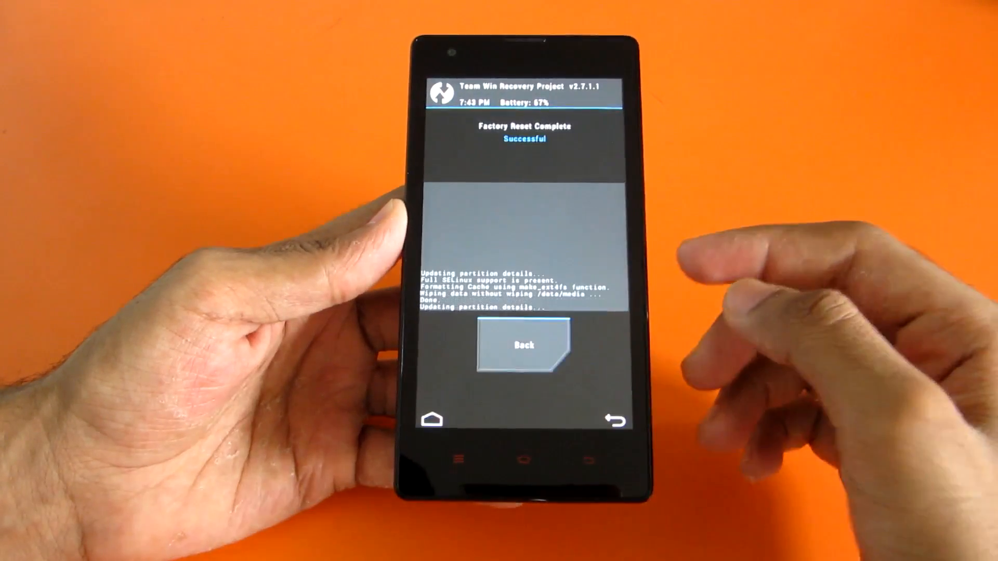
click(522, 346)
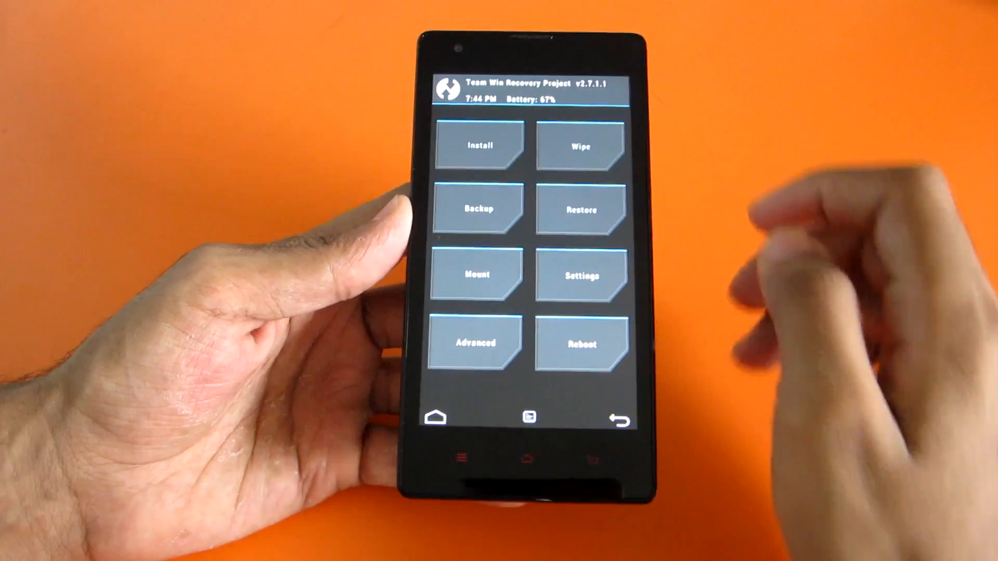
Flash the MIUI 6.zip package and reboot into the new system.
click(478, 147)
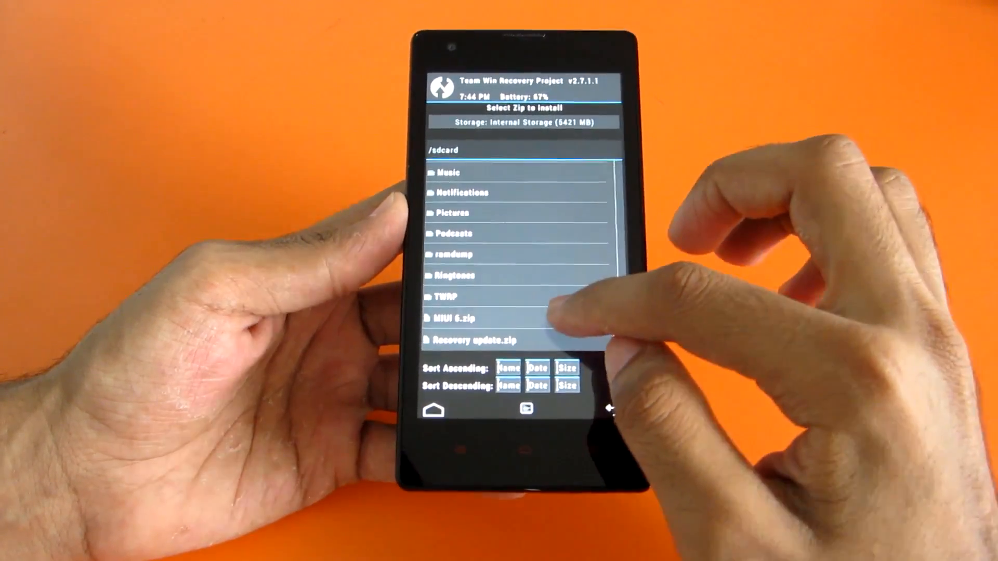
click(454, 318)
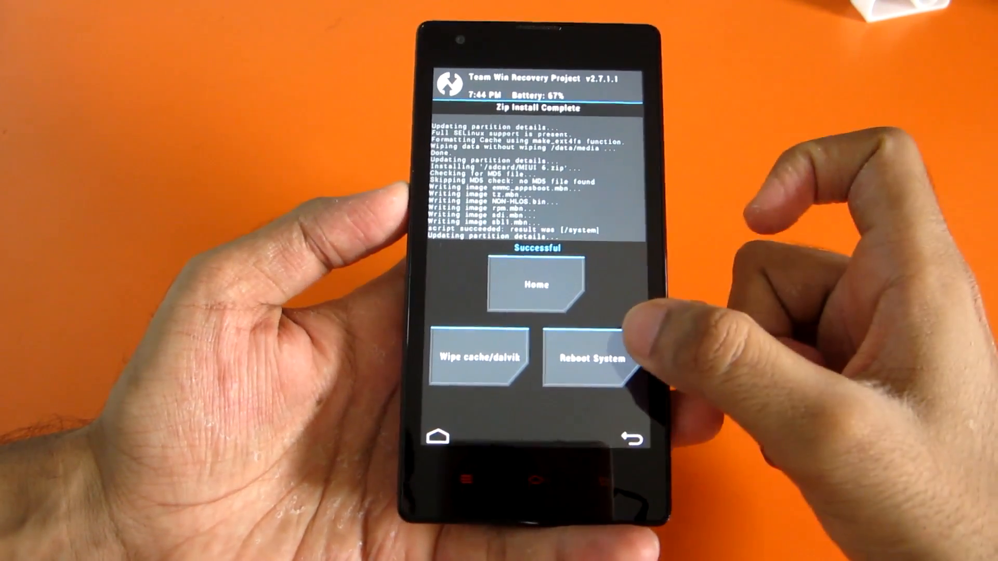
click(592, 356)
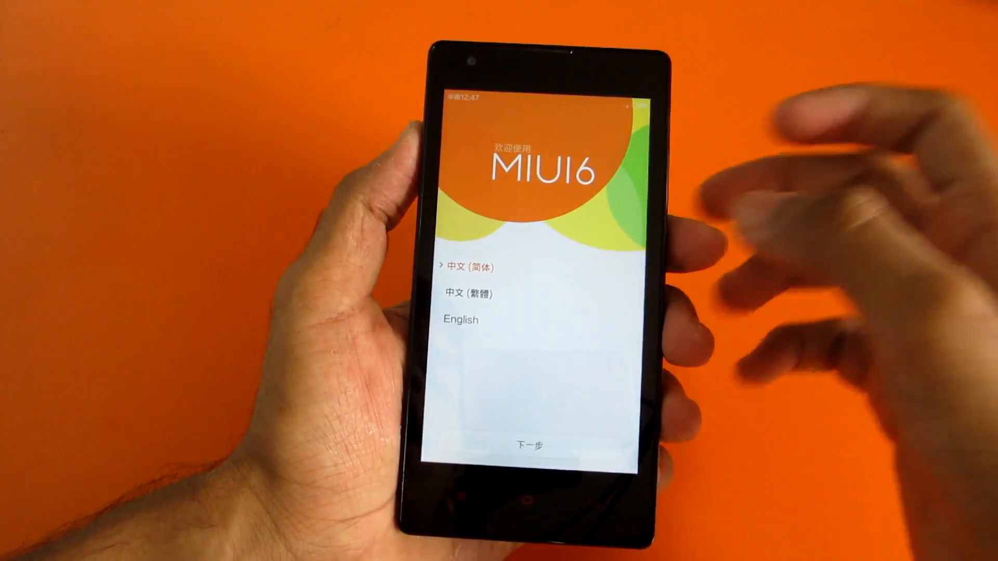
Pick English as the phone language and dismiss the keyboard permission notice.
click(460, 314)
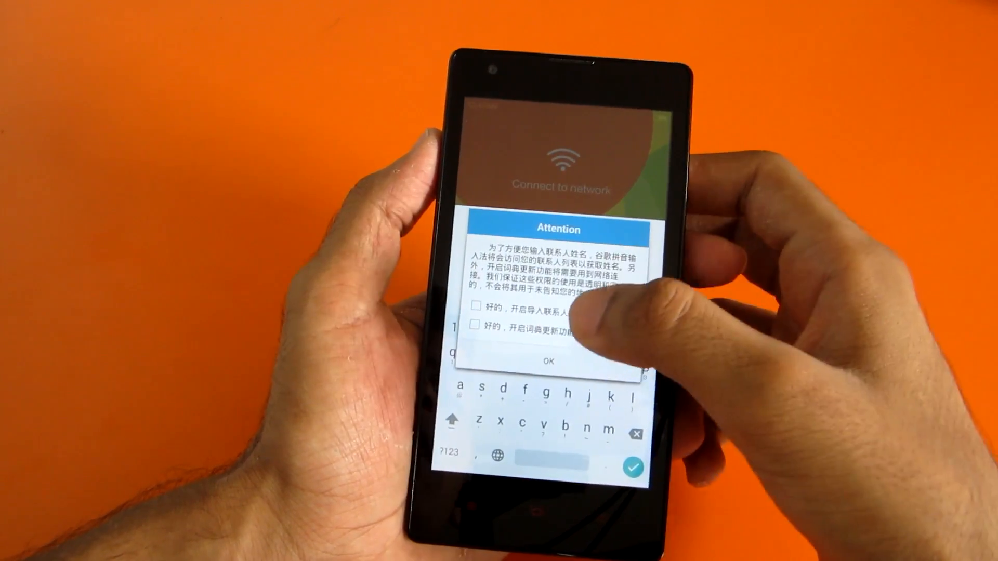
click(552, 360)
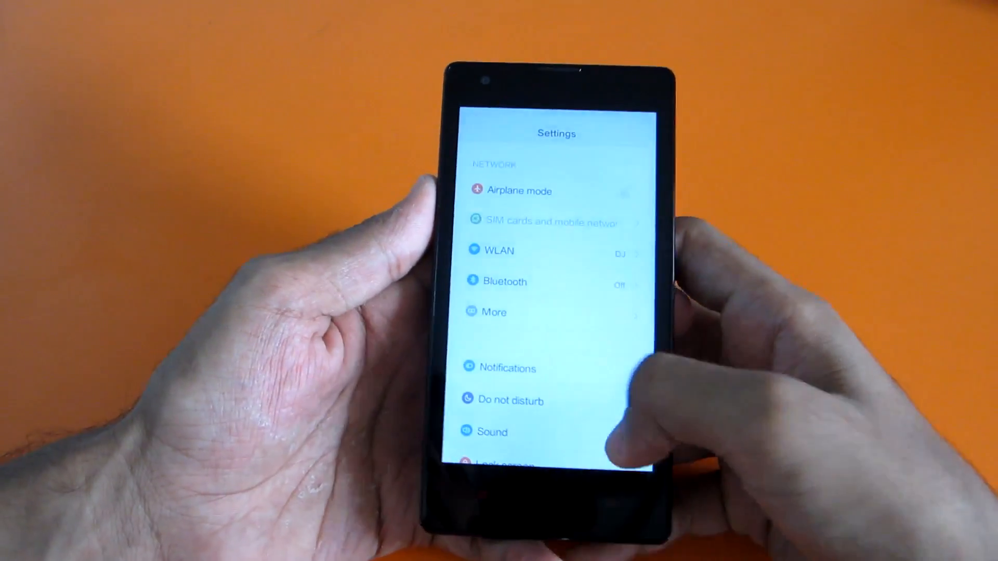
scroll(down, 3)
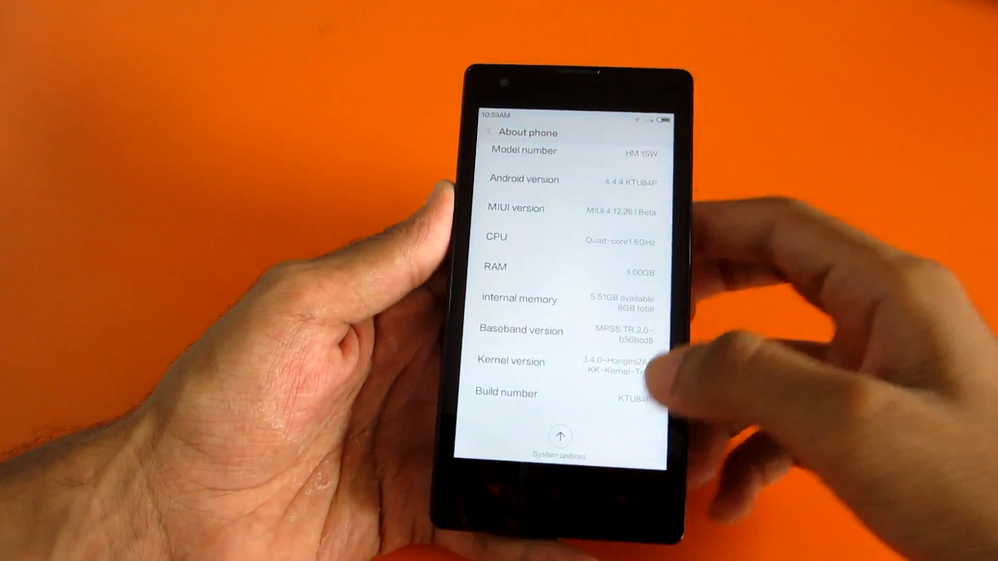
scroll(down, 3)
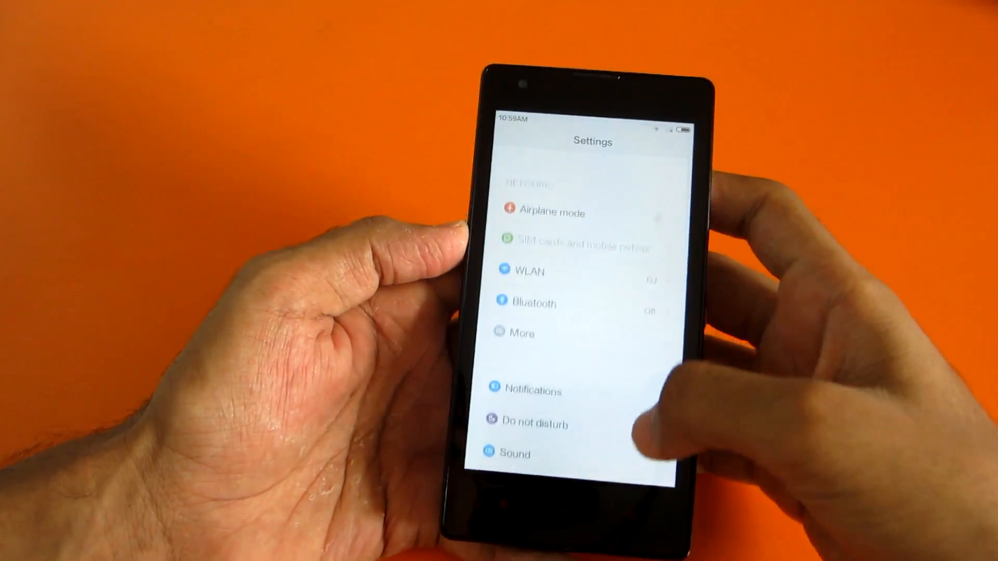
scroll(down, 3)
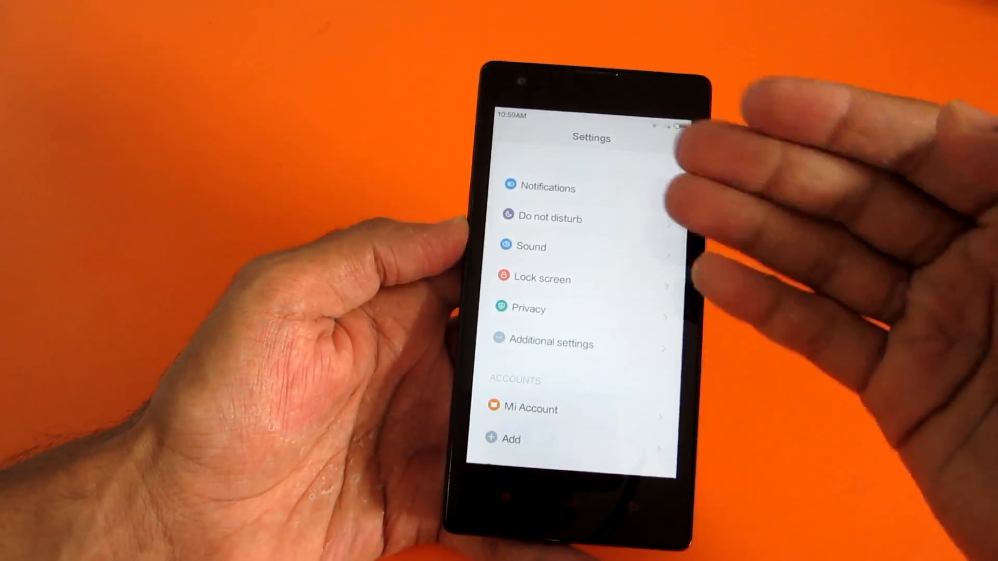
scroll(down, 3)
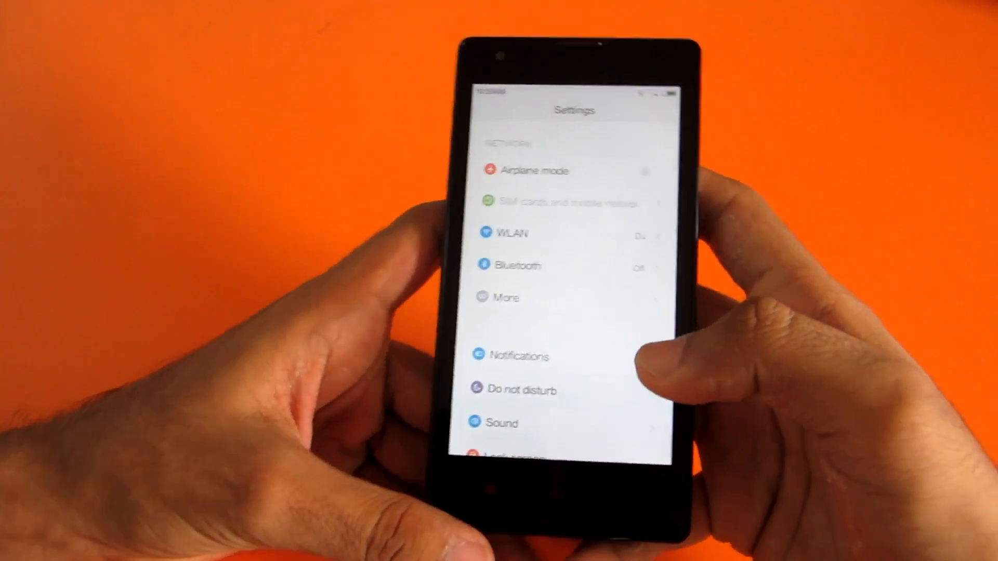
scroll(down, 3)
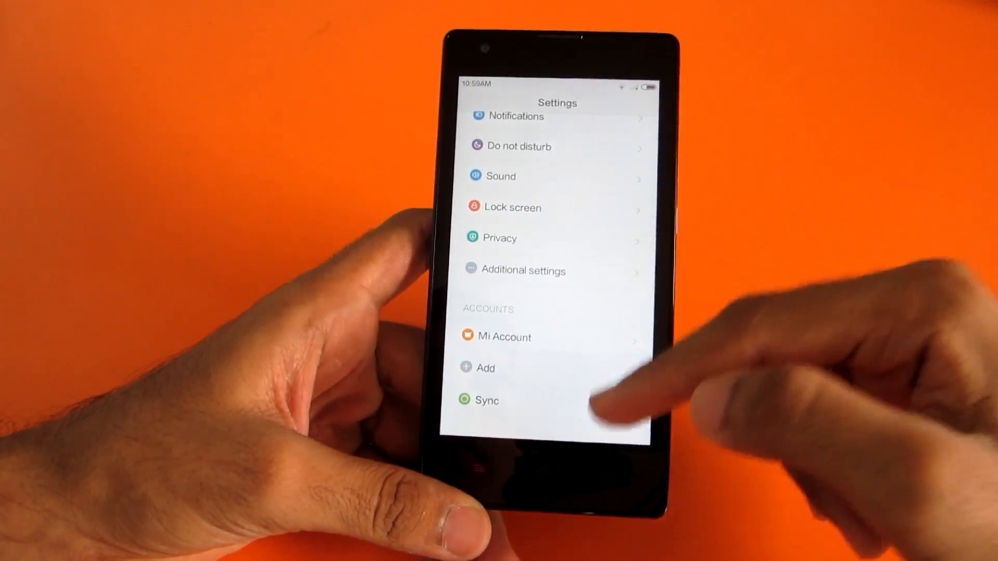
scroll(down, 3)
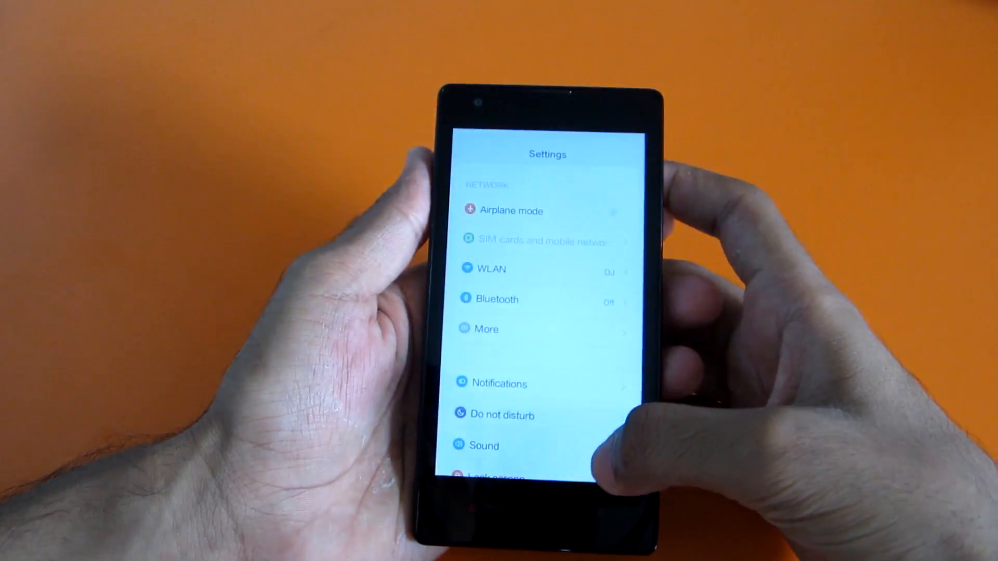
Scroll through Settings and view the Notifications toggle position grid.
scroll(down, 3)
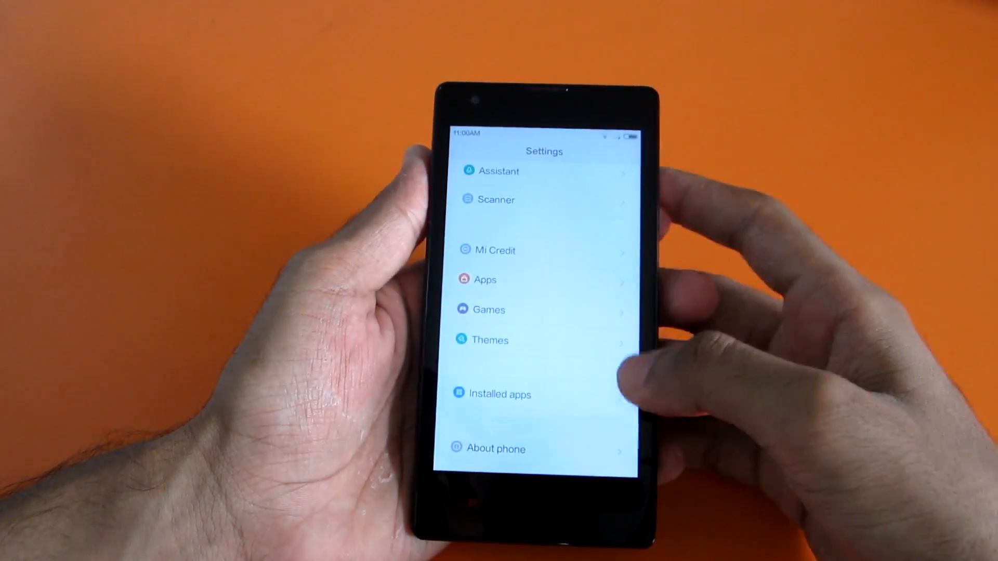
click(497, 449)
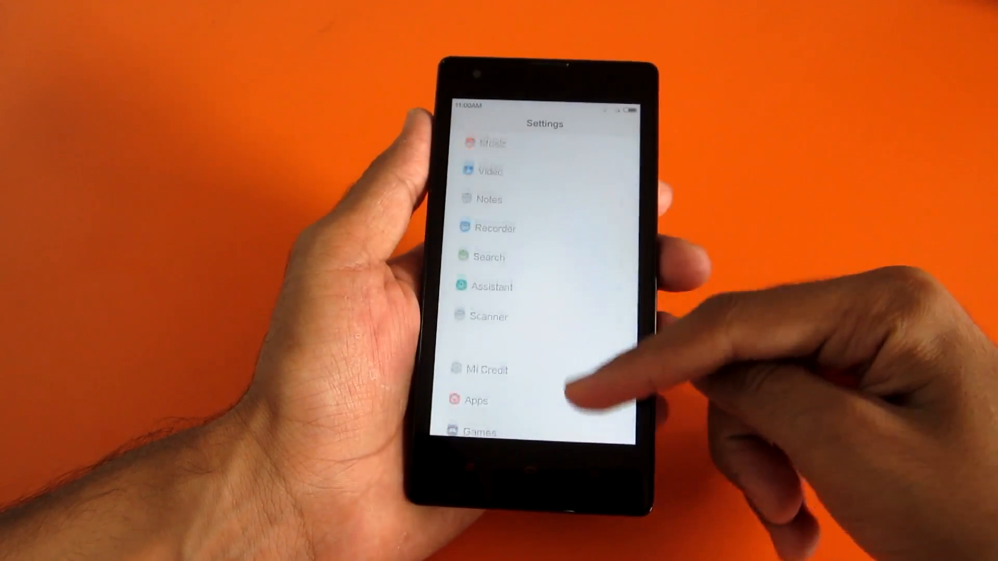
scroll(down, 3)
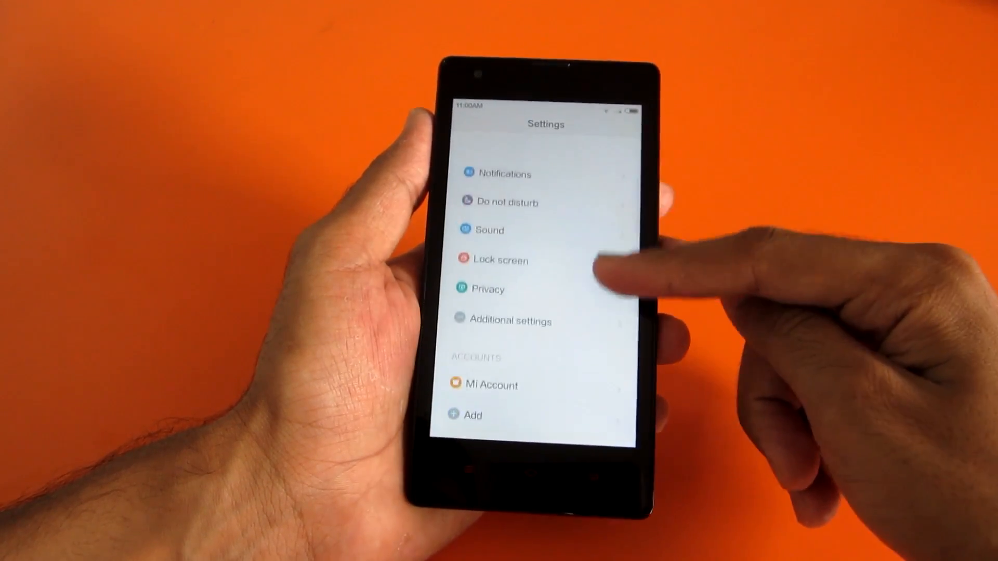
click(504, 173)
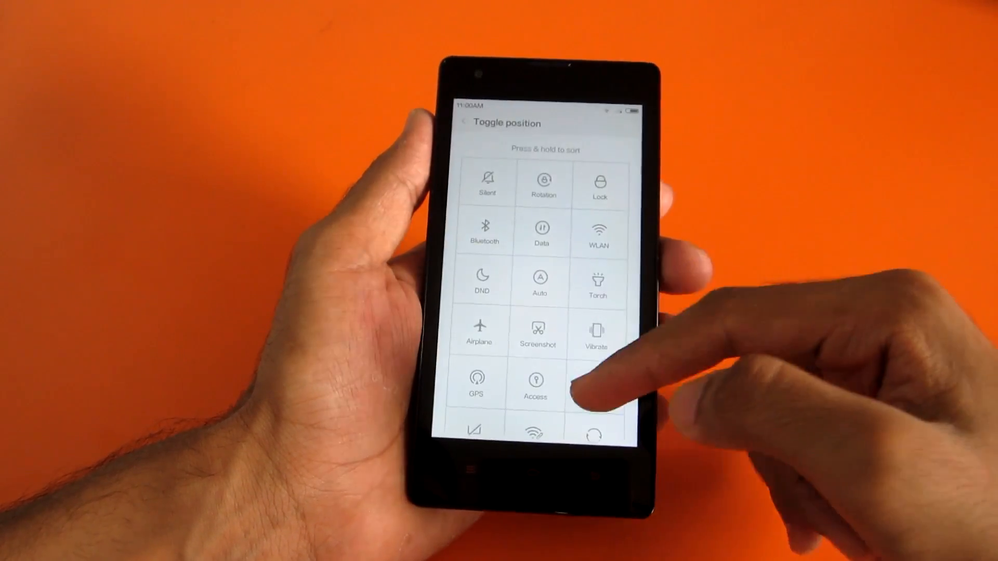
scroll(down, 3)
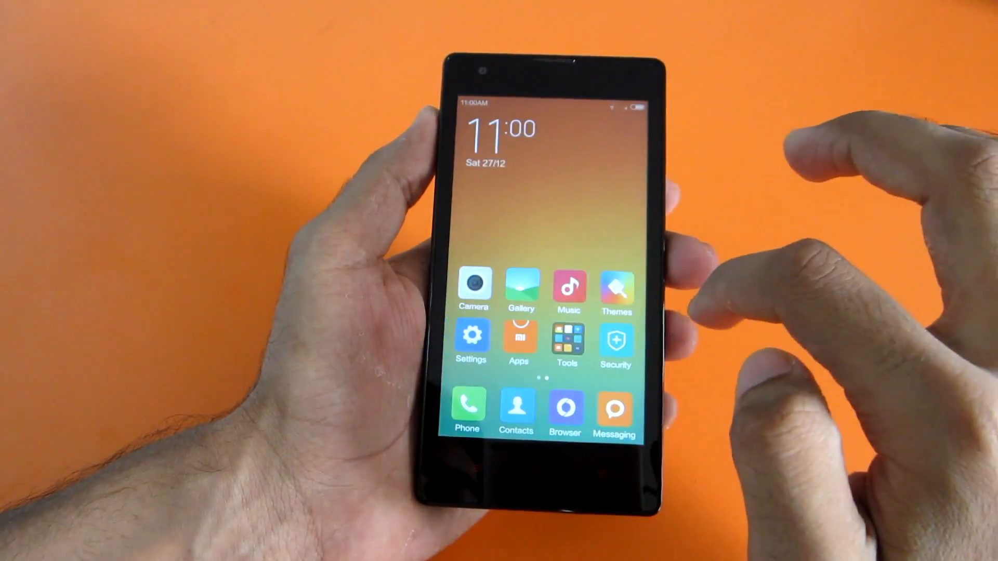
click(566, 344)
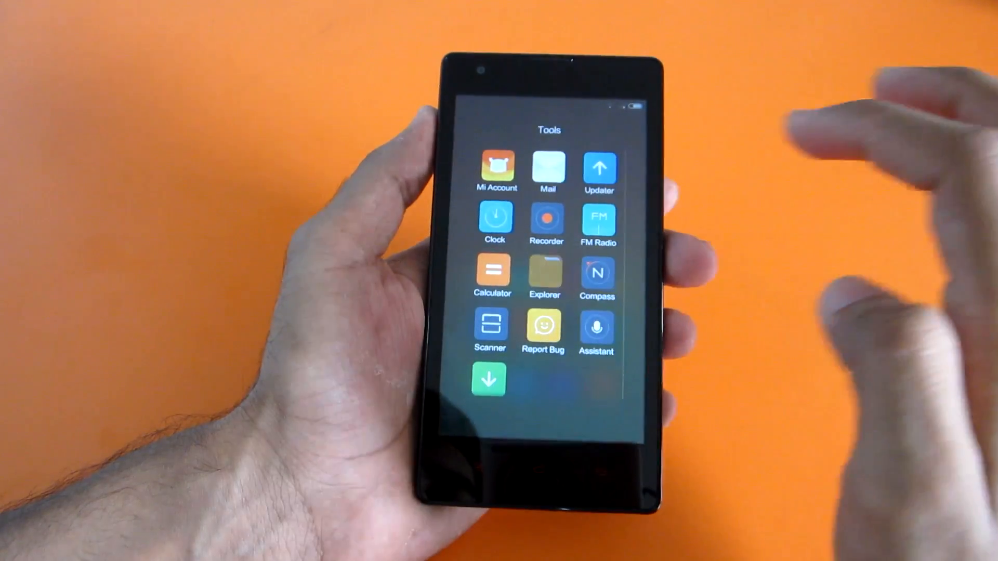
click(544, 270)
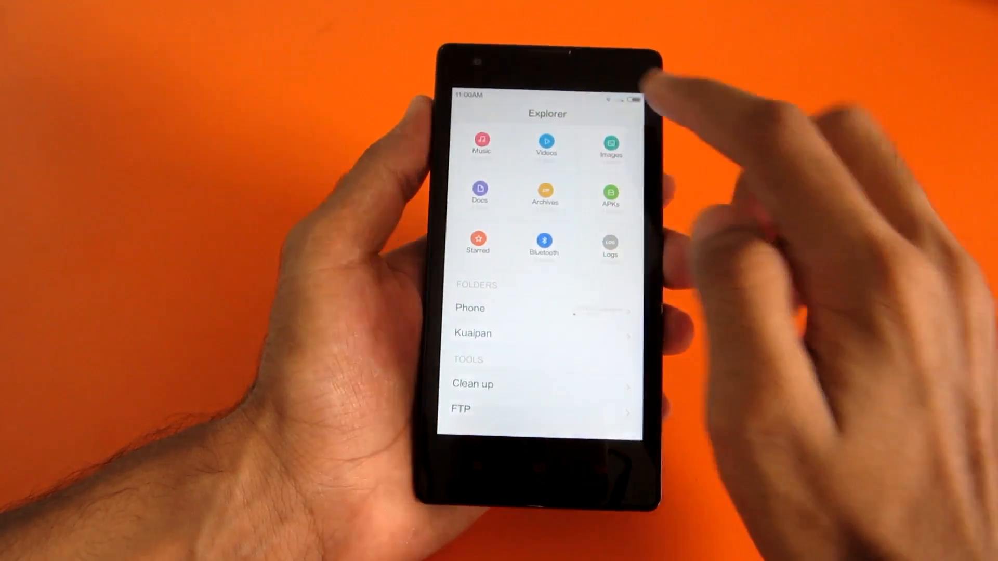
click(469, 308)
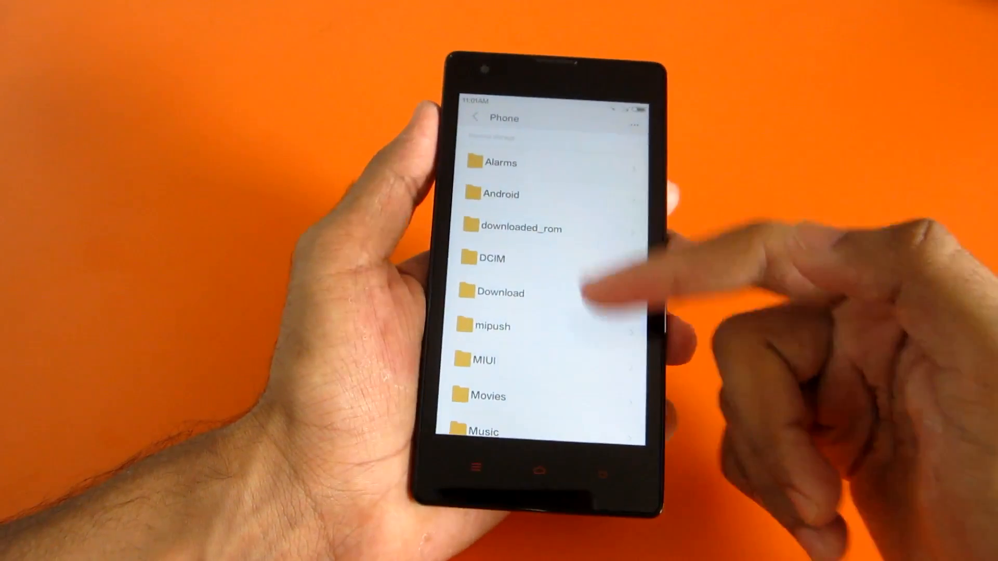
scroll(down, 3)
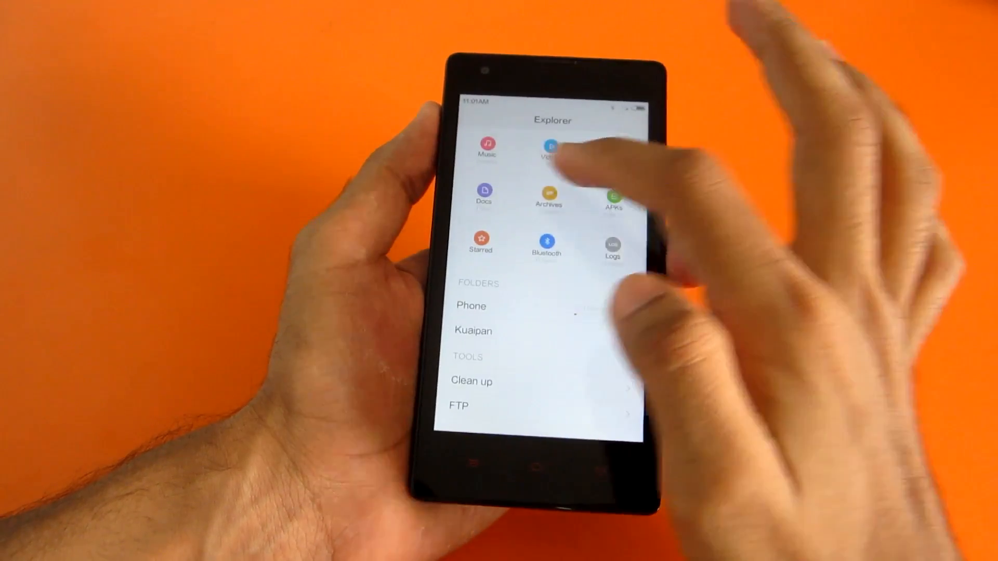
click(549, 144)
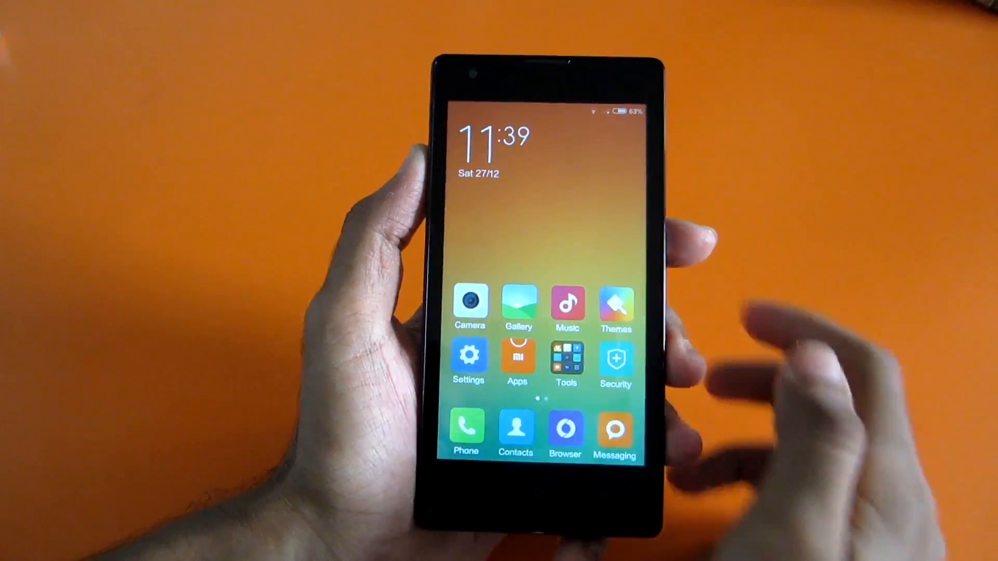
Launch Temple Run 2 from the second home screen and start a run.
scroll(left, 3)
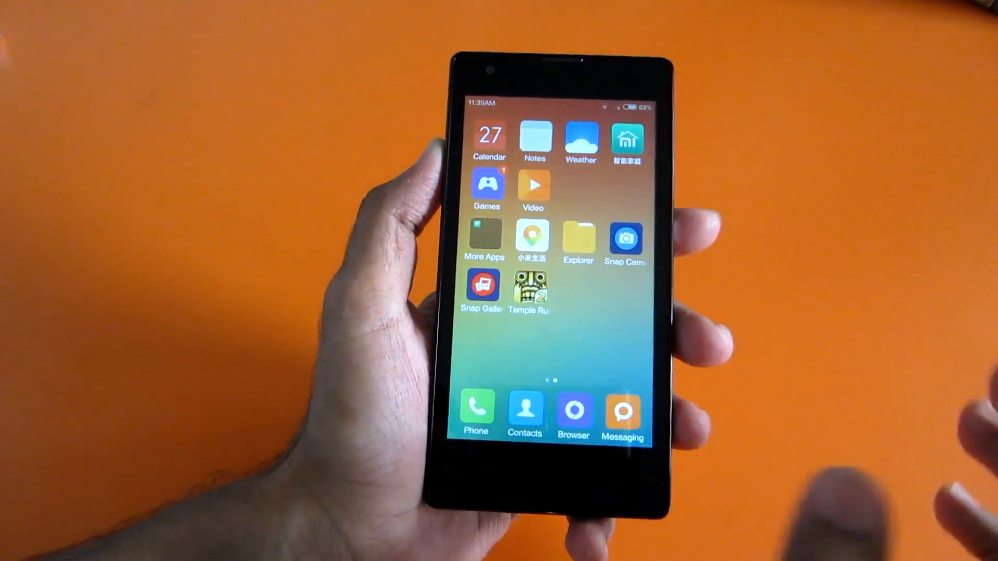
click(530, 285)
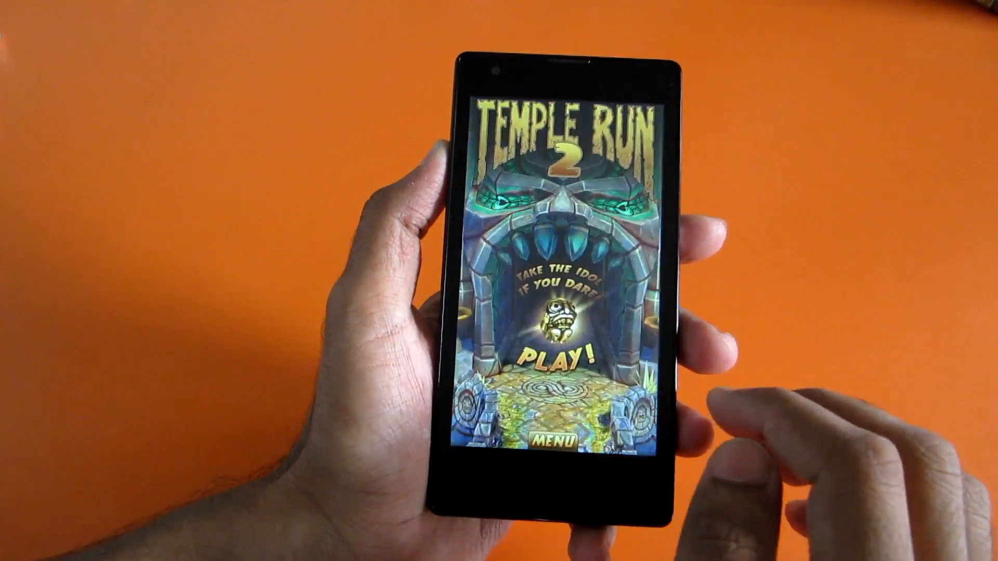
click(559, 359)
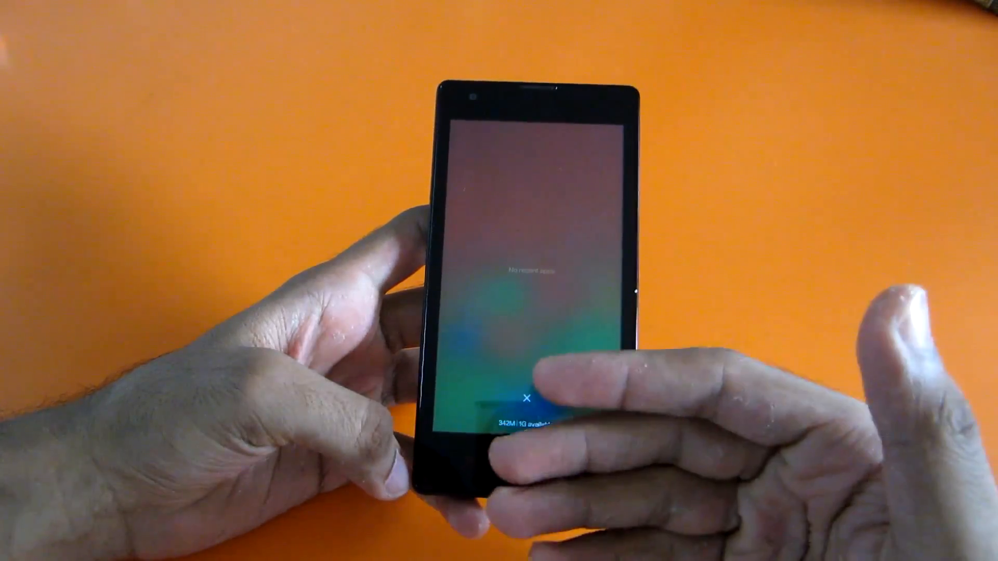
Close the emptied recent apps view.
click(524, 401)
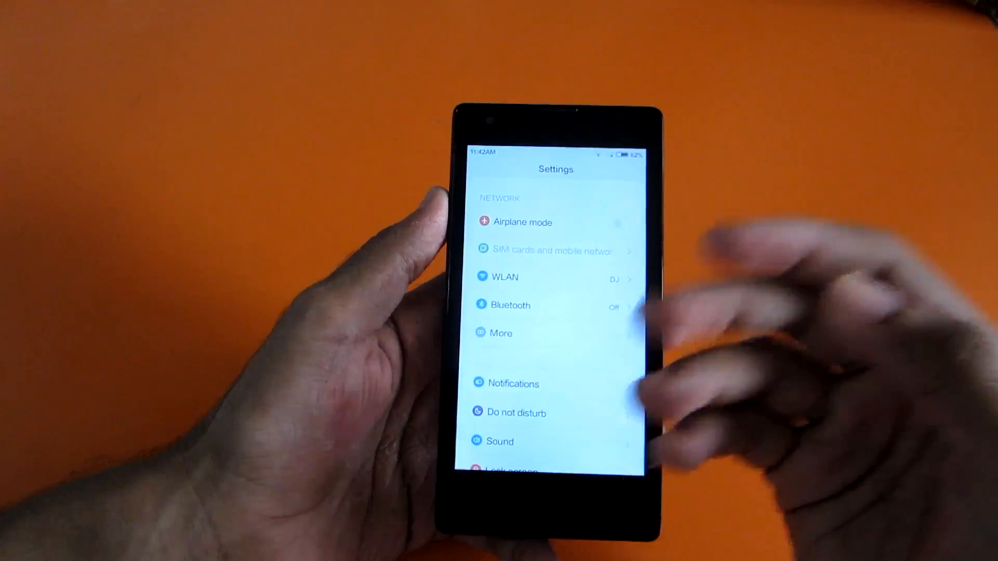
scroll(down, 3)
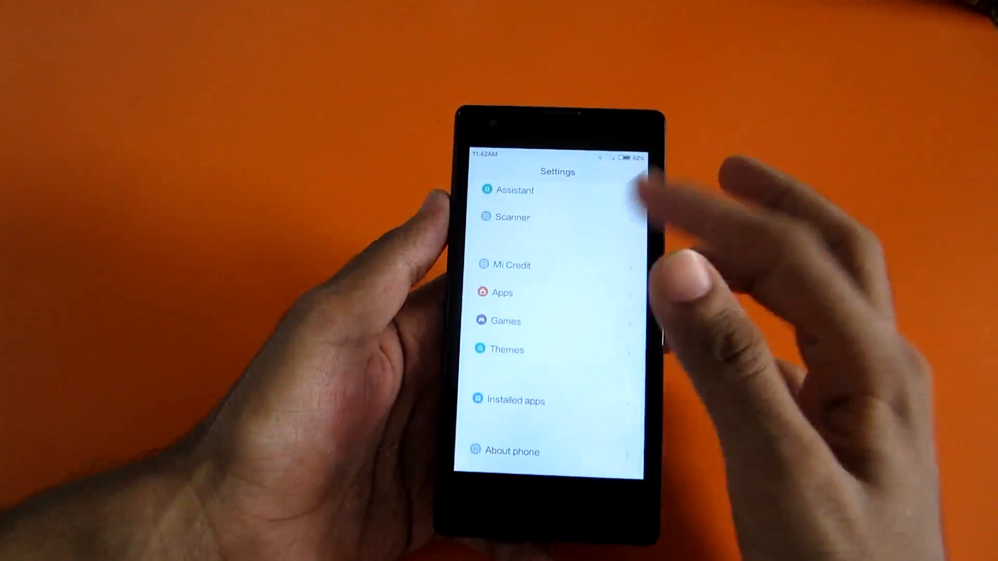
scroll(down, 3)
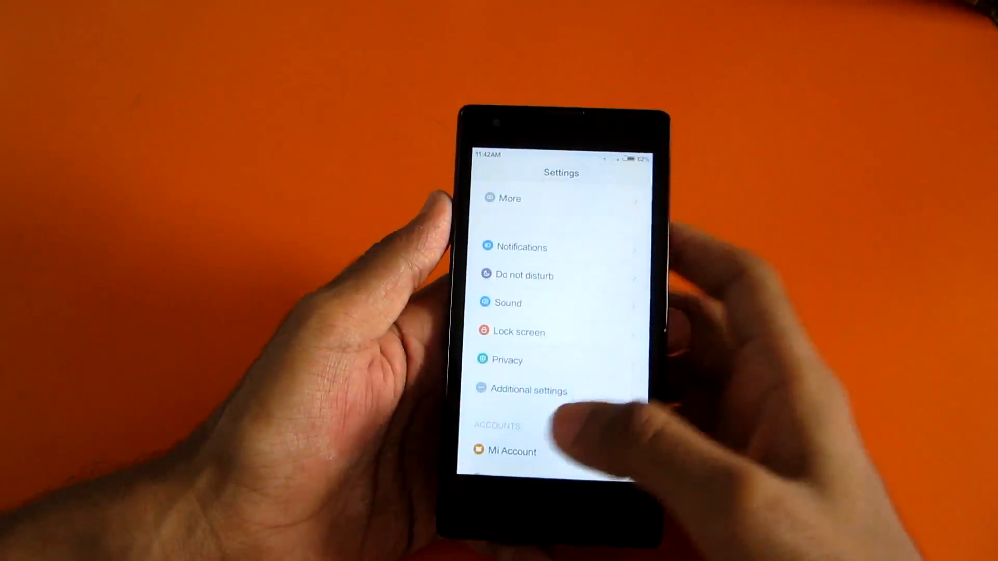
scroll(down, 3)
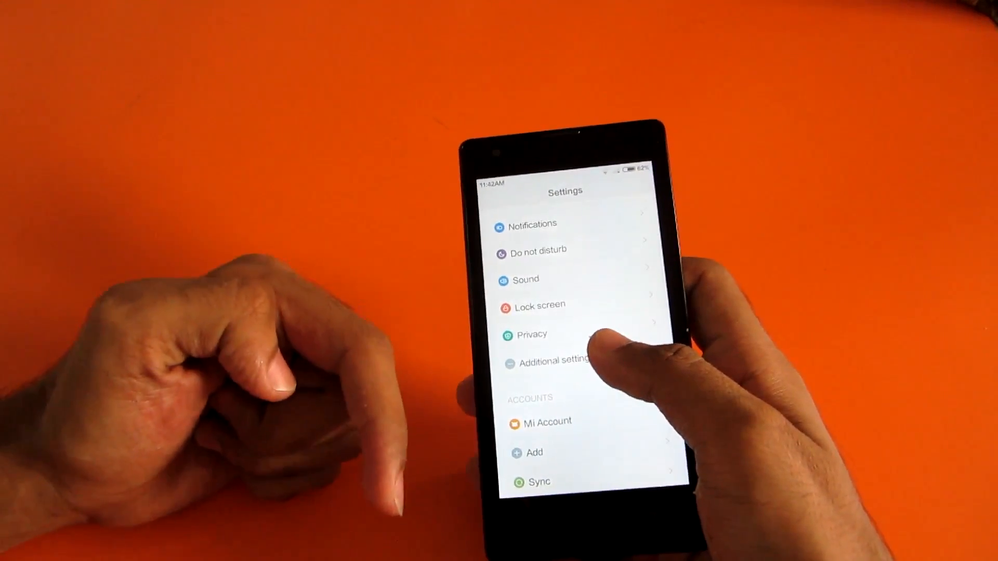
scroll(down, 3)
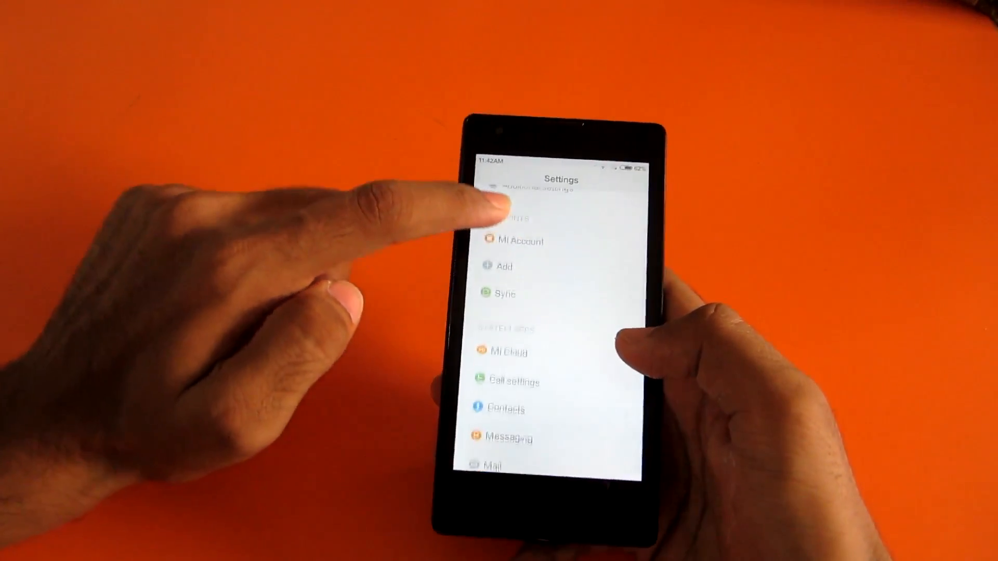
scroll(down, 3)
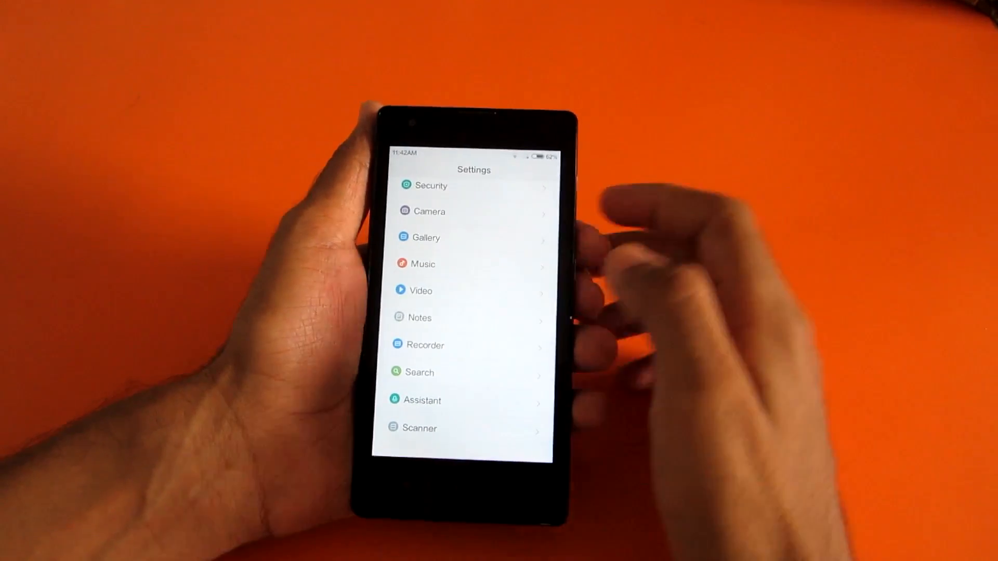
scroll(down, 3)
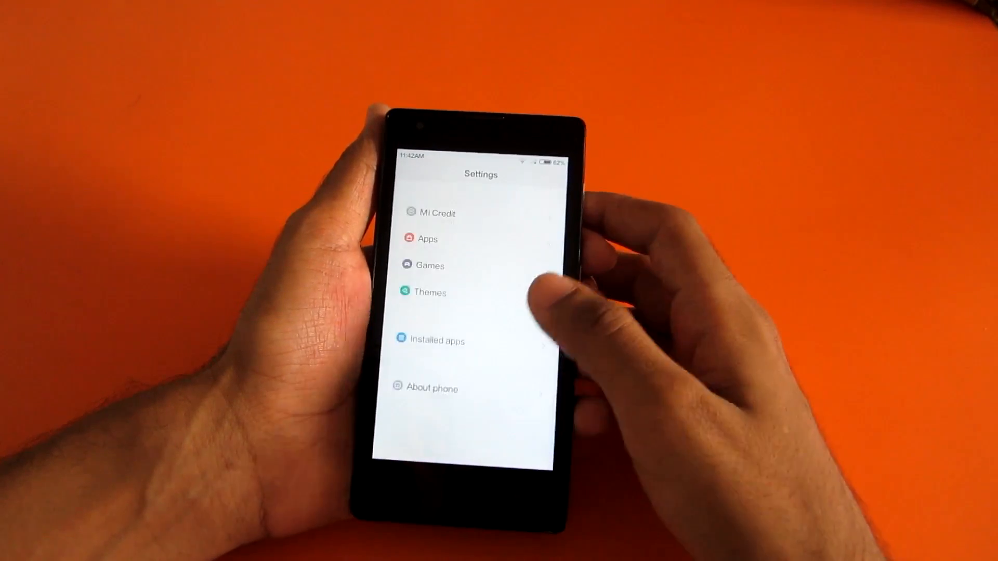